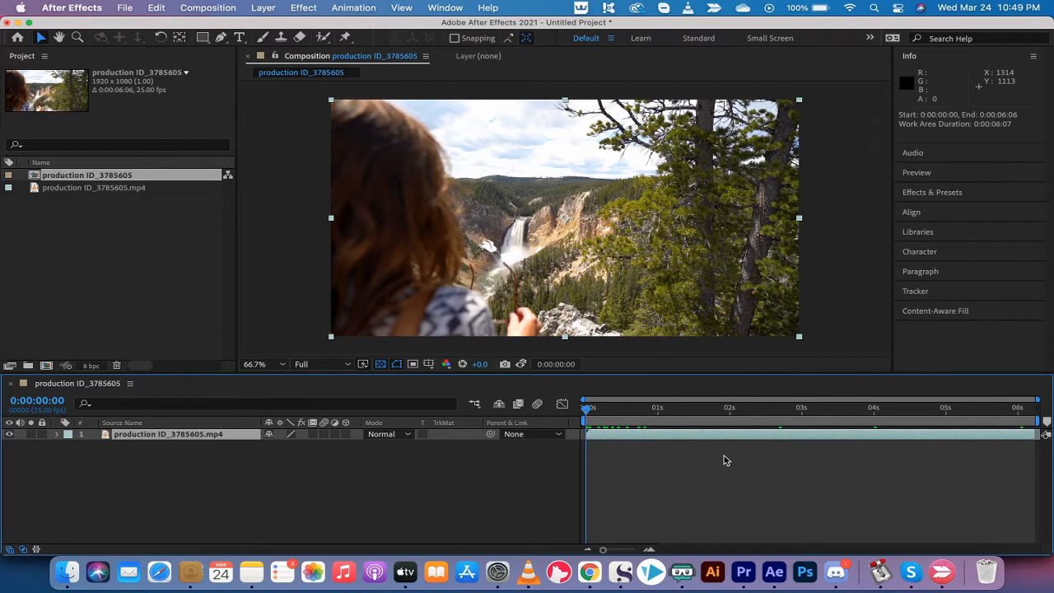
Step: Preview the waterfall clip, select its layer and duplicate it via Edit > Duplicate
left_click(607, 408)
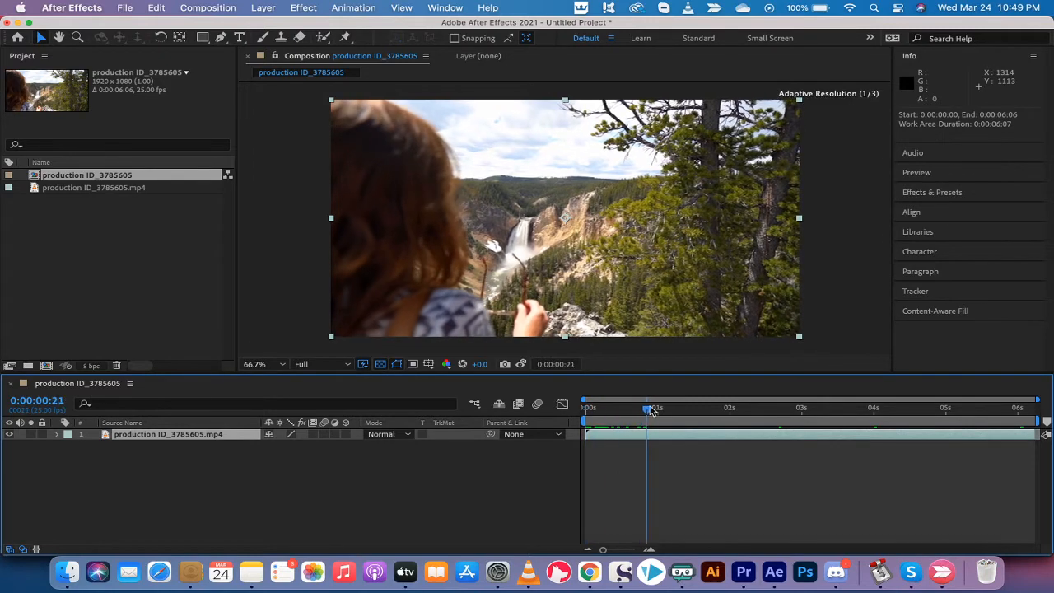
left_click_drag(646, 407, 585, 407)
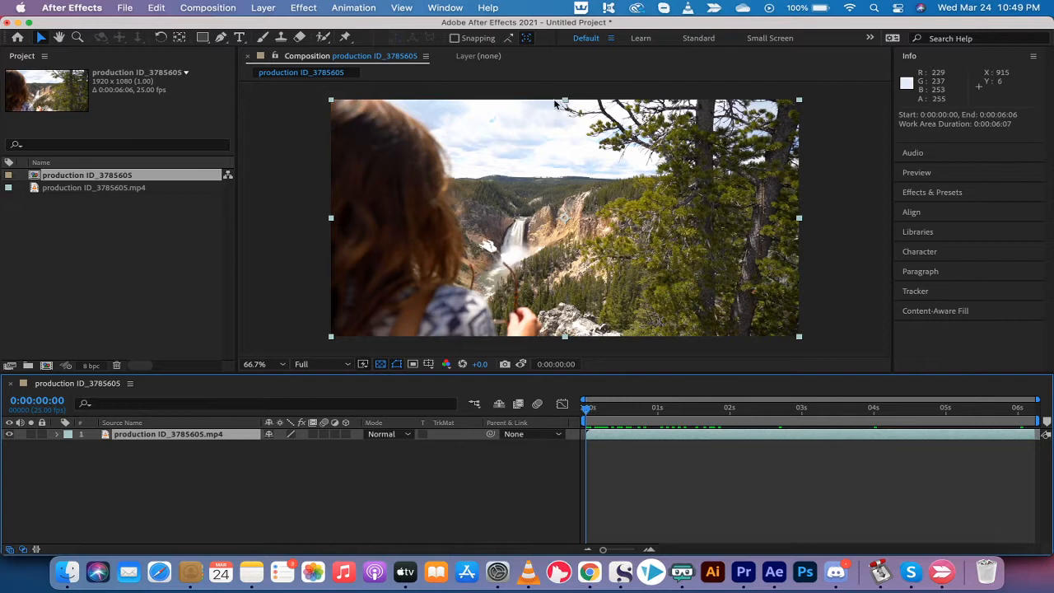
mouse_move(507, 132)
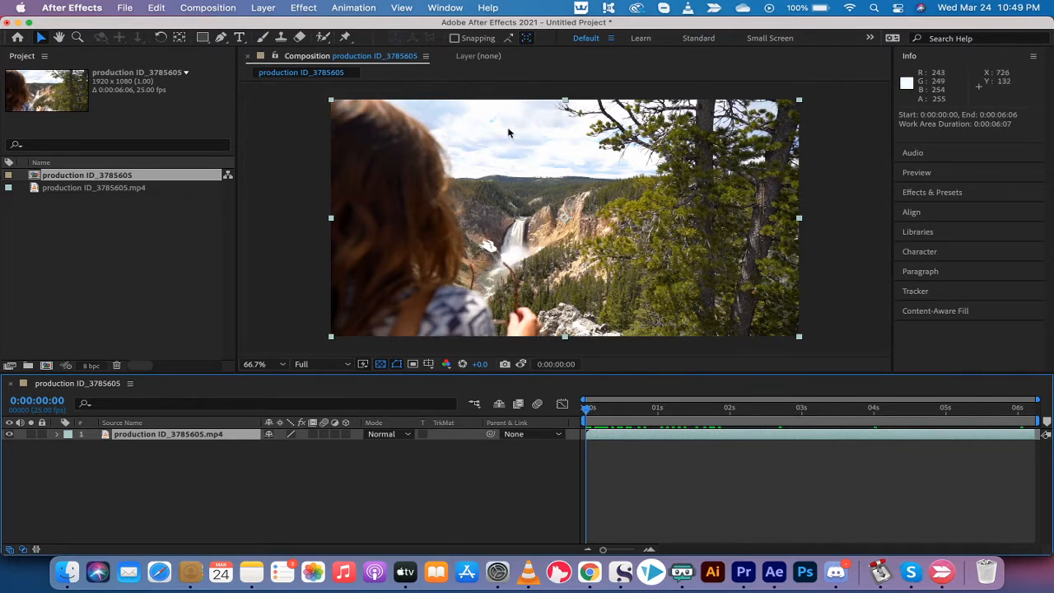
mouse_move(540, 170)
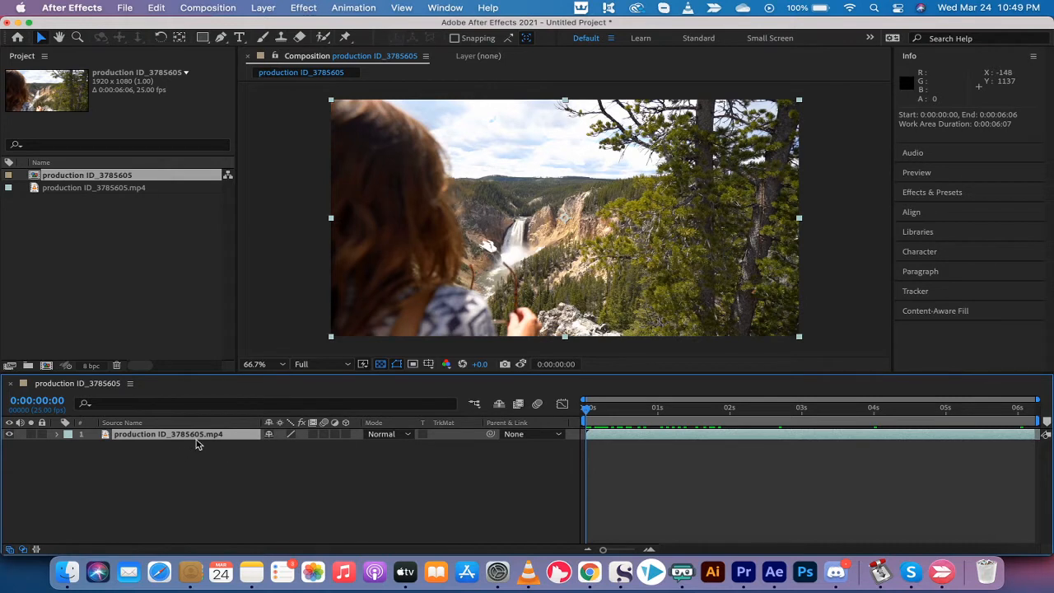
left_click(168, 435)
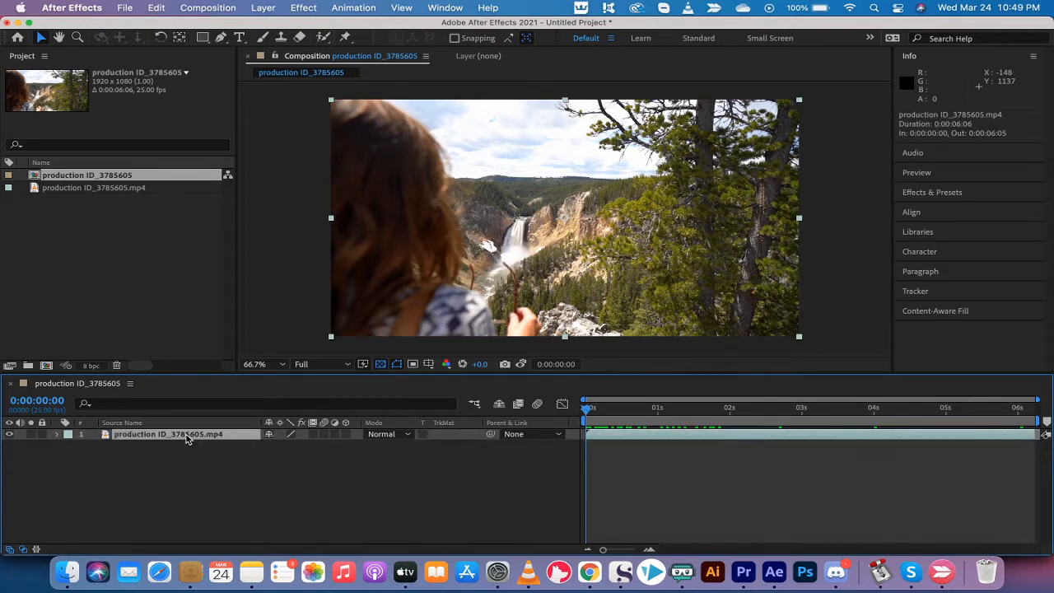
mouse_move(656, 420)
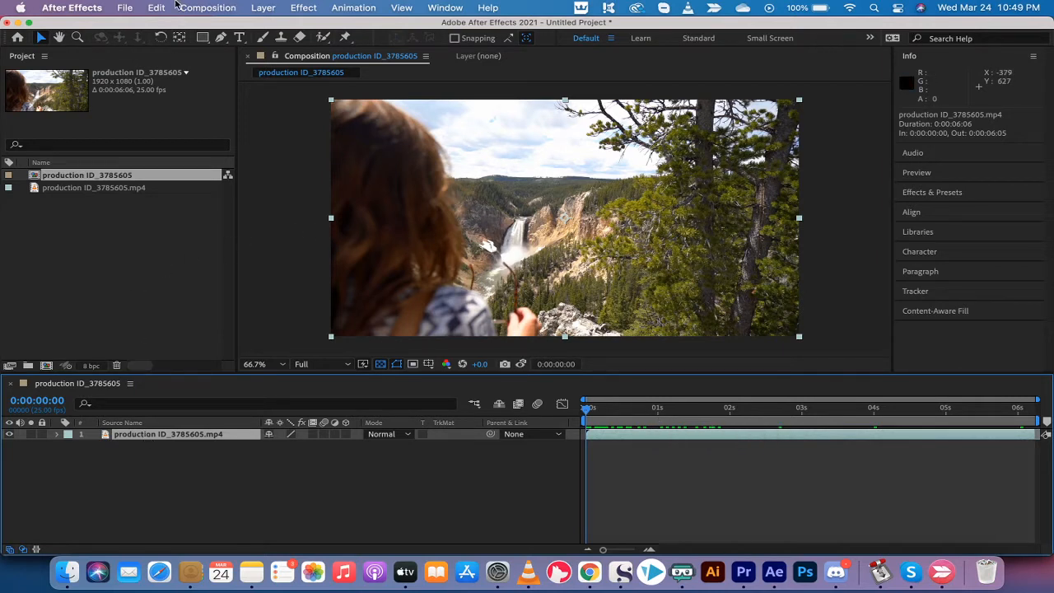
left_click(155, 6)
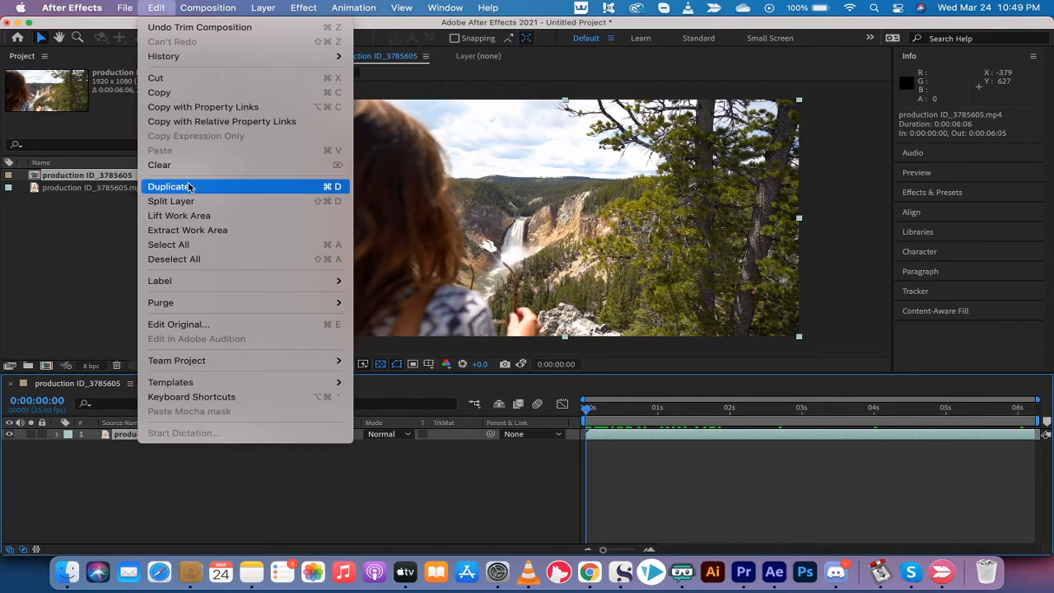
left_click(168, 186)
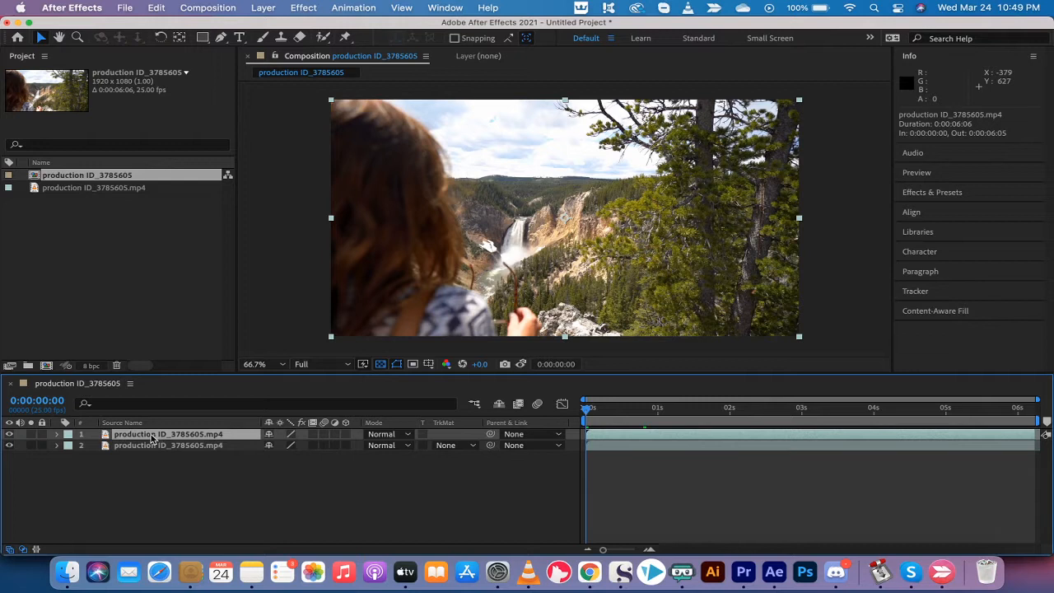
mouse_move(359, 437)
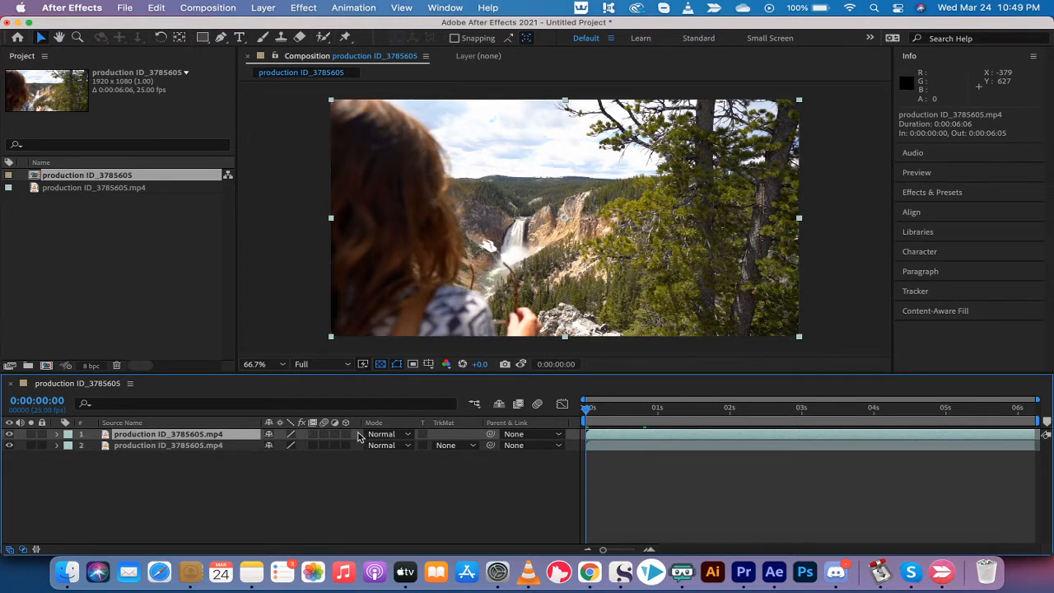
mouse_move(320, 455)
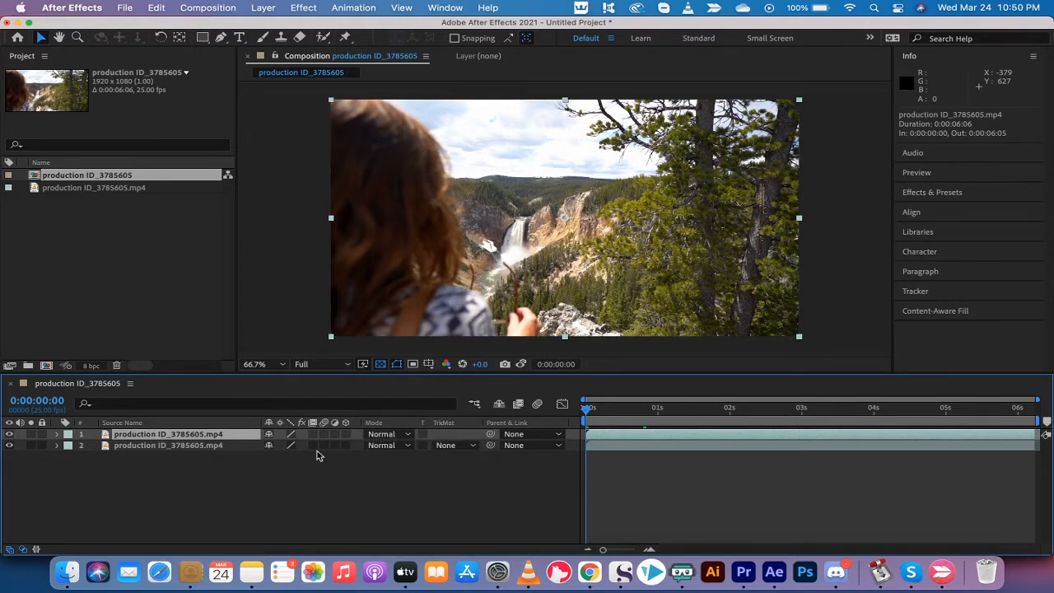
mouse_move(382, 435)
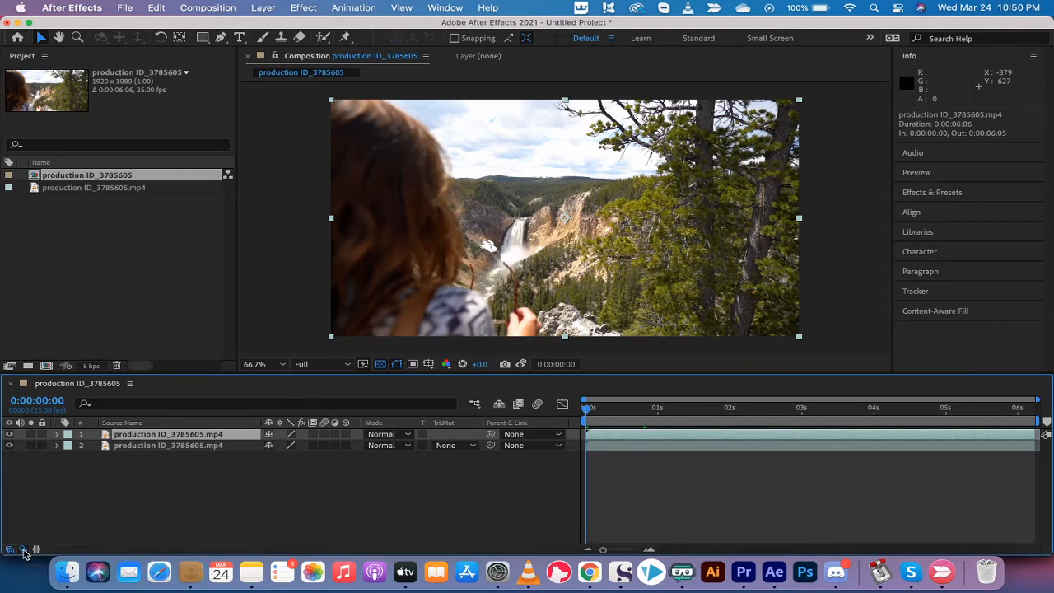
left_click(25, 551)
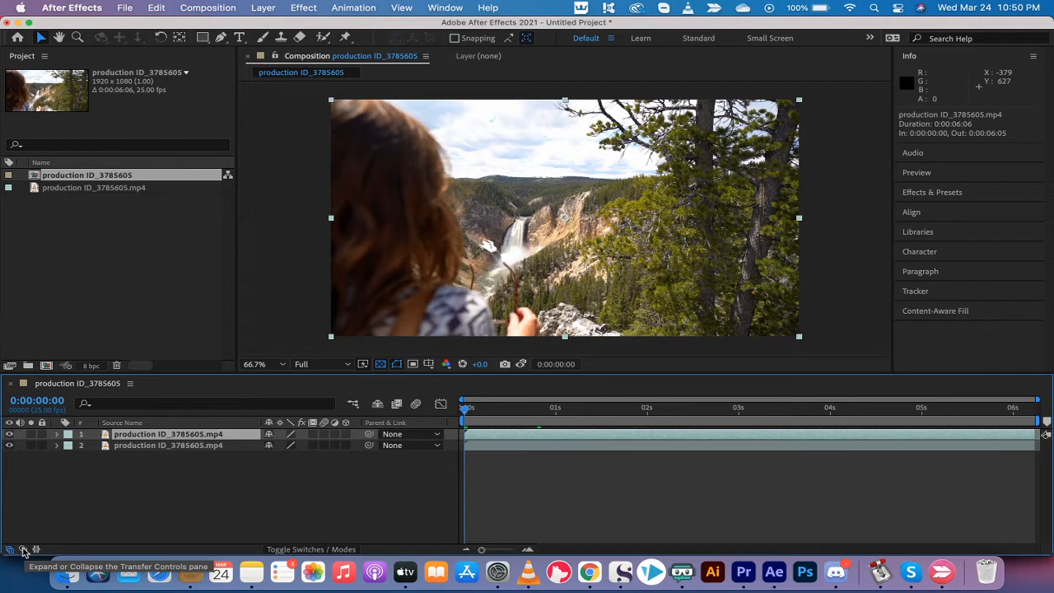
left_click(23, 550)
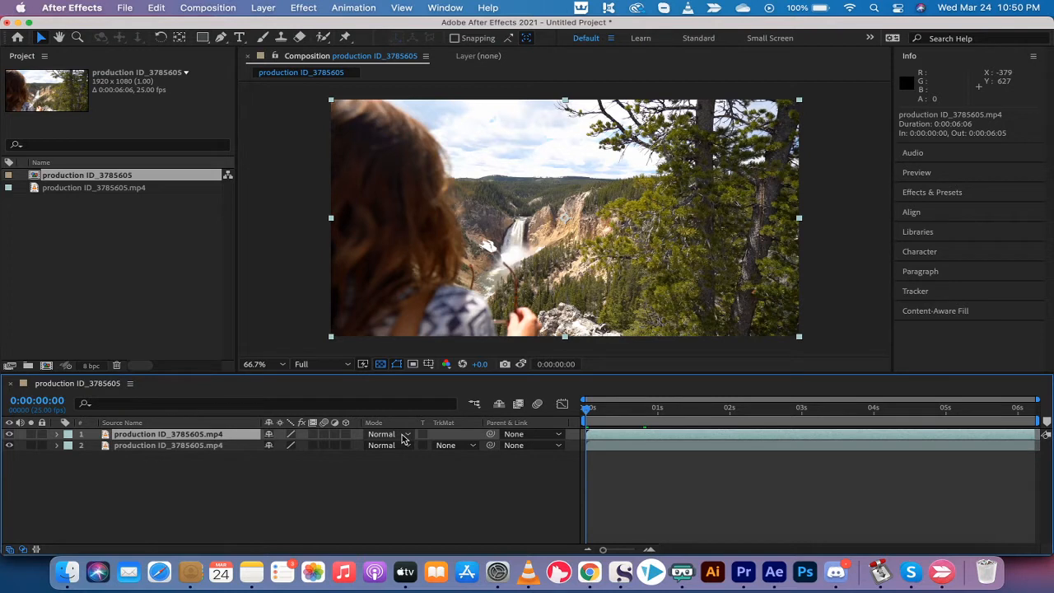
Step: Set the top copy's blend mode to Multiply, briefly trying Darken before returning to Multiply
left_click(387, 435)
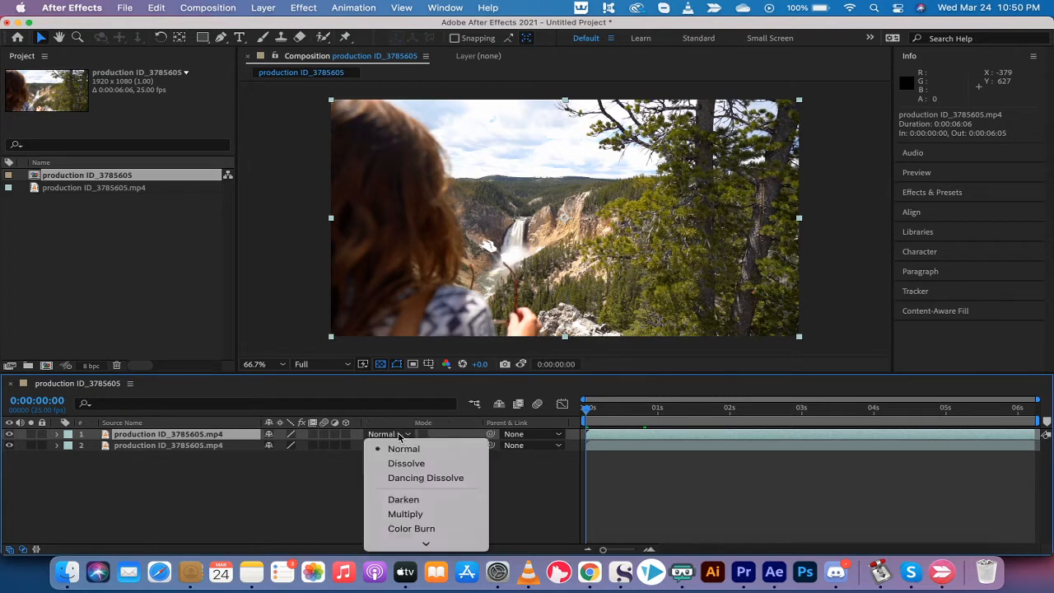
mouse_move(404, 454)
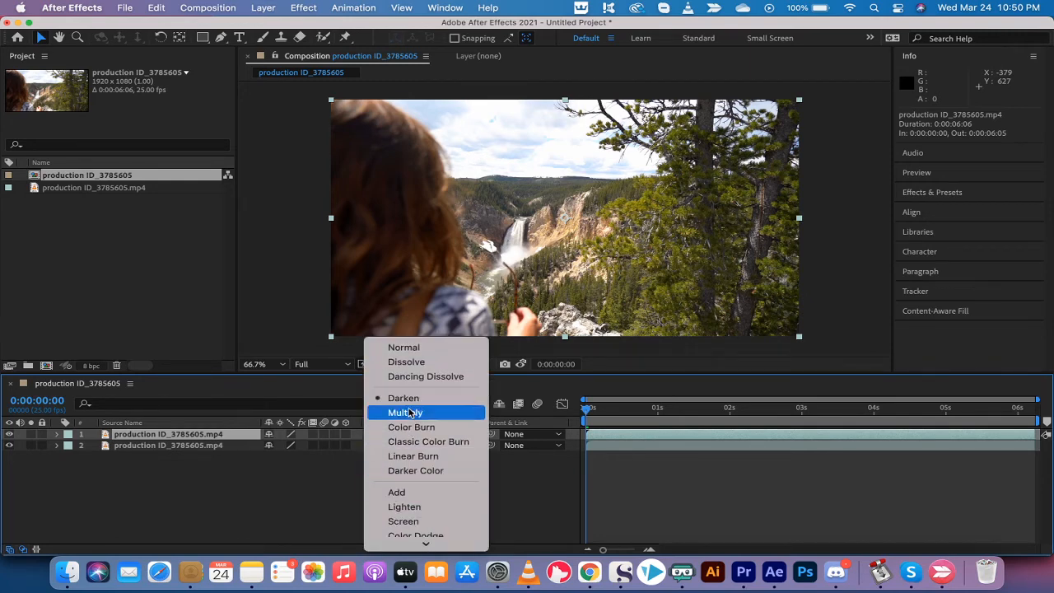
left_click(406, 411)
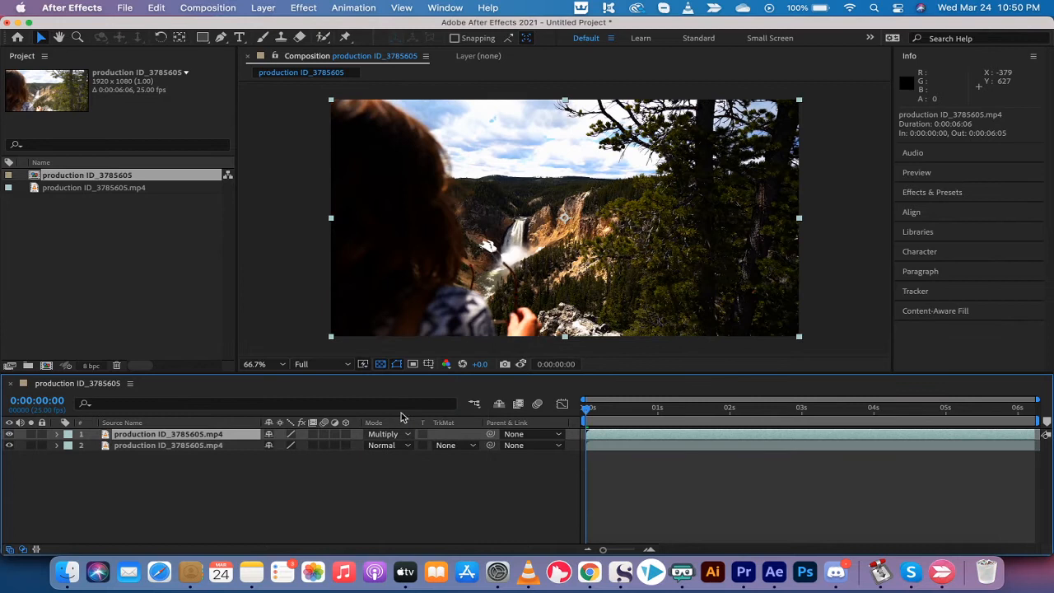
mouse_move(379, 441)
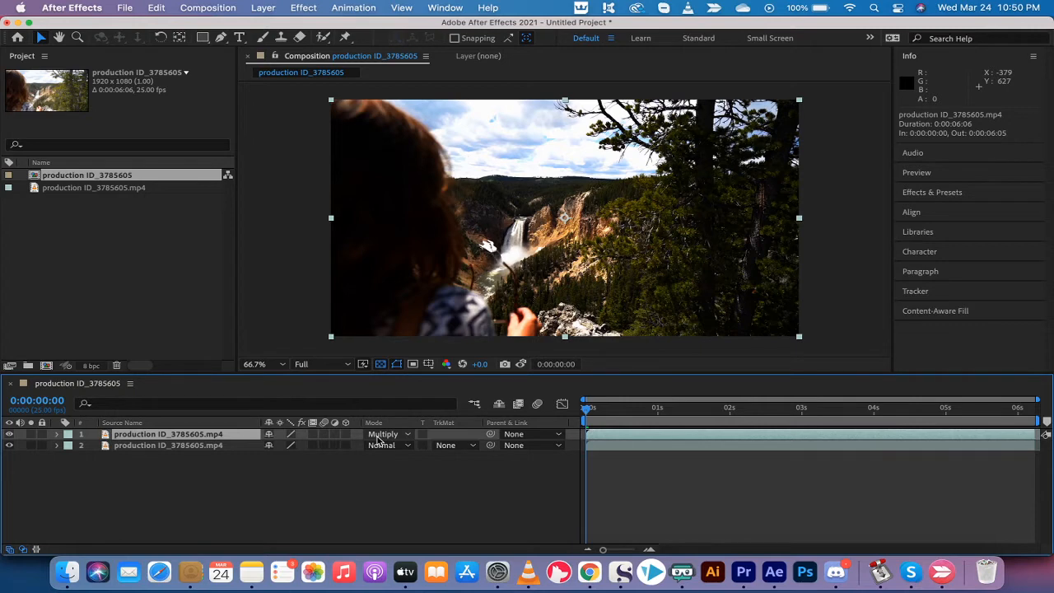
left_click(387, 435)
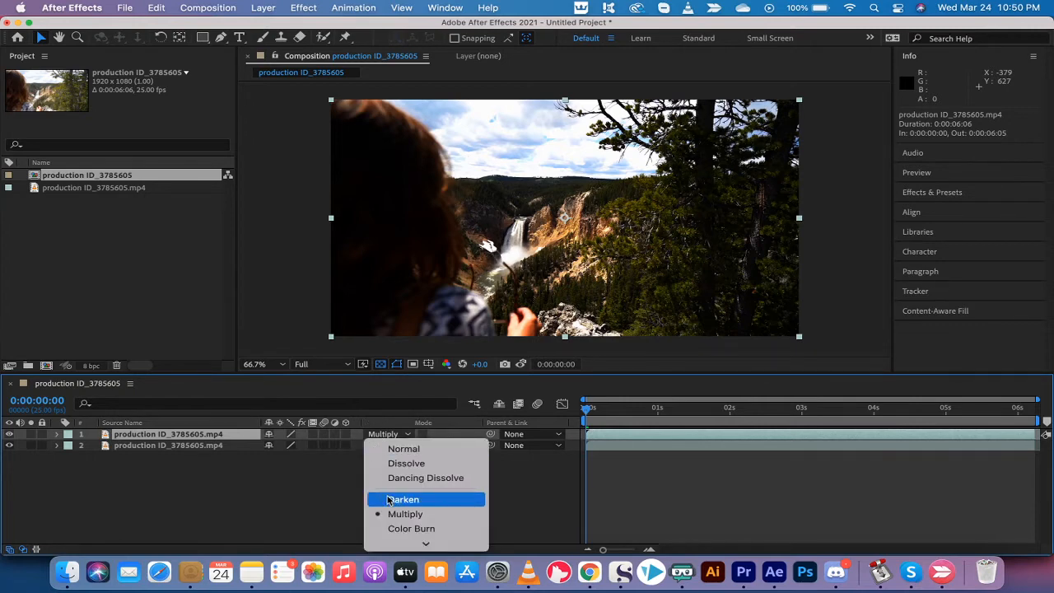
left_click(402, 500)
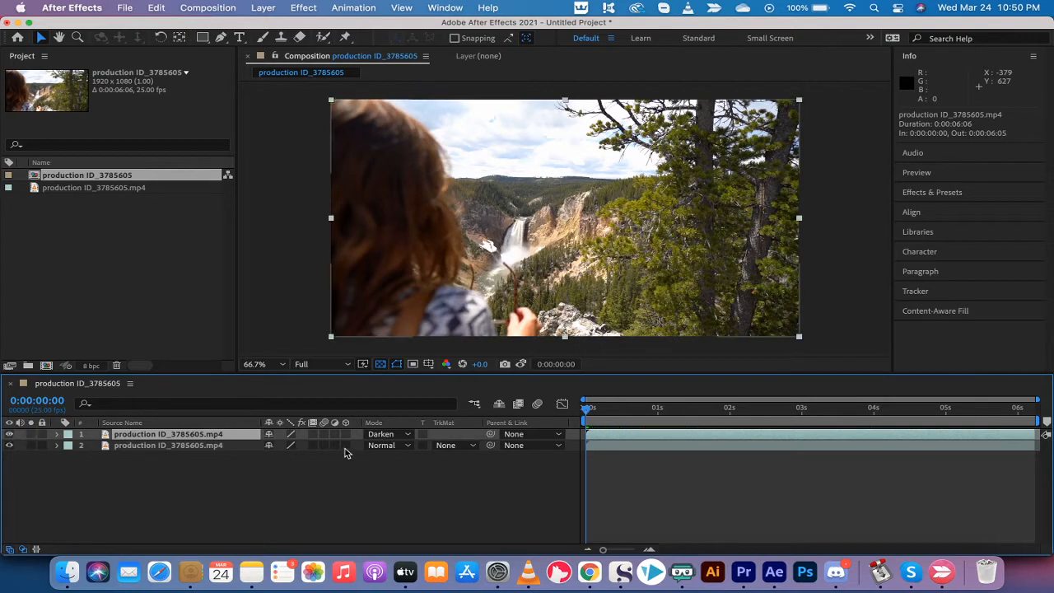
left_click(387, 435)
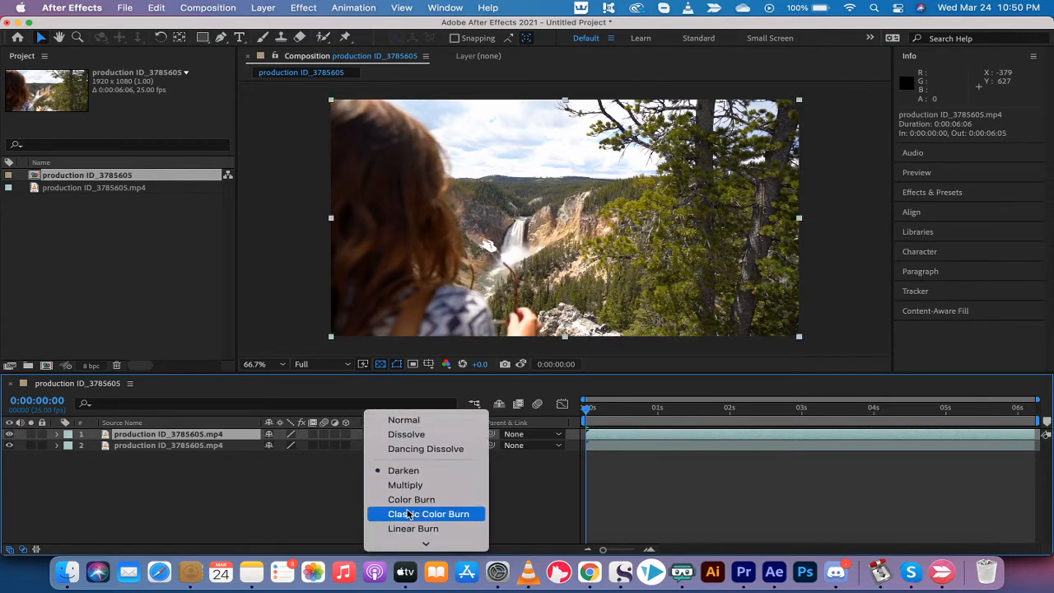
mouse_move(405, 484)
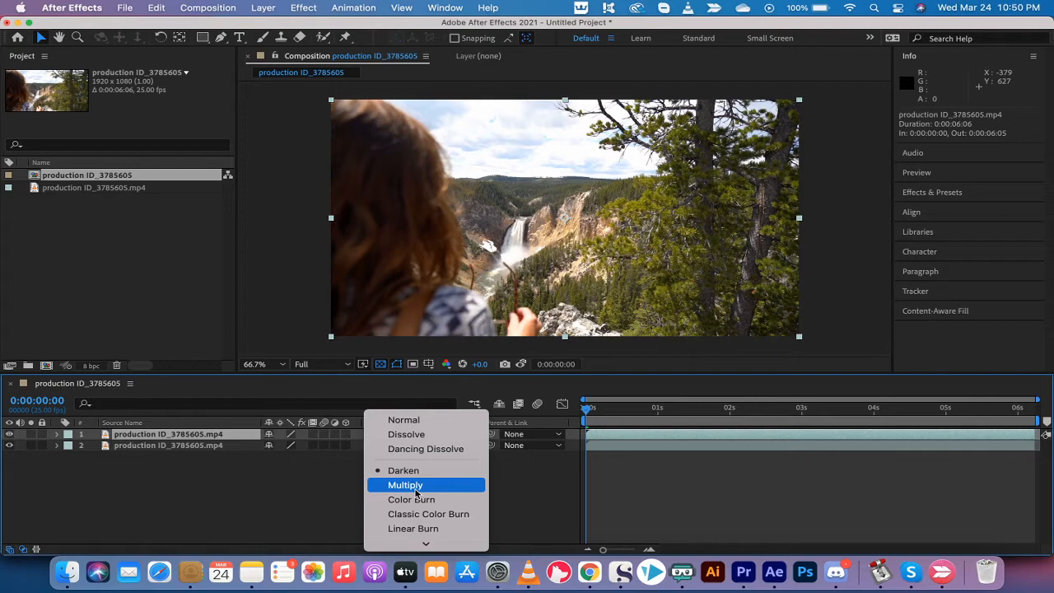
left_click(406, 484)
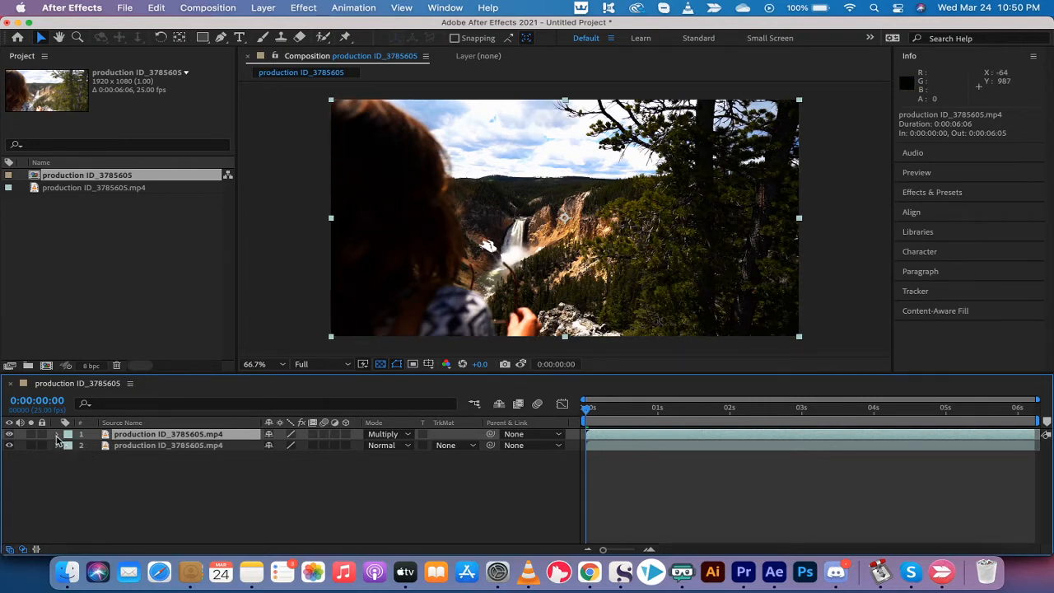
Step: Reduce the top Multiply layer's Opacity to about 53% in its Transform properties
left_click(56, 435)
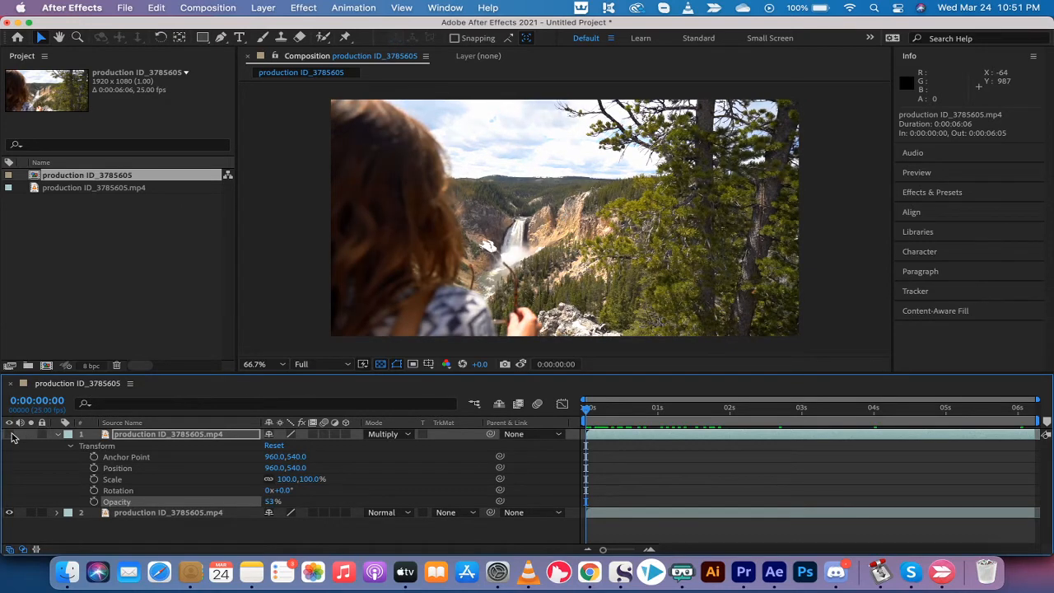
left_click(13, 435)
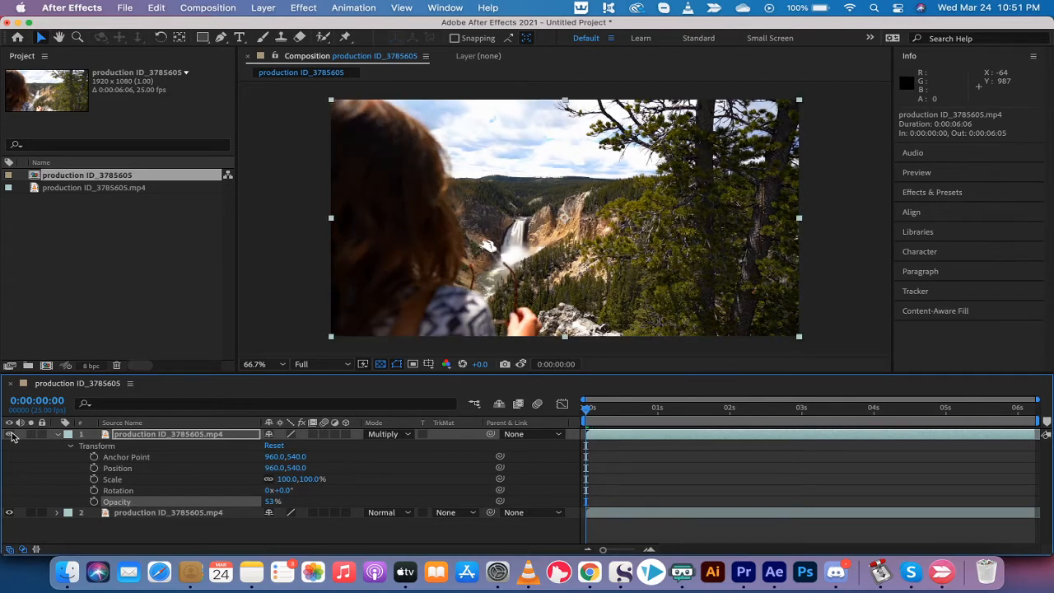
left_click(56, 435)
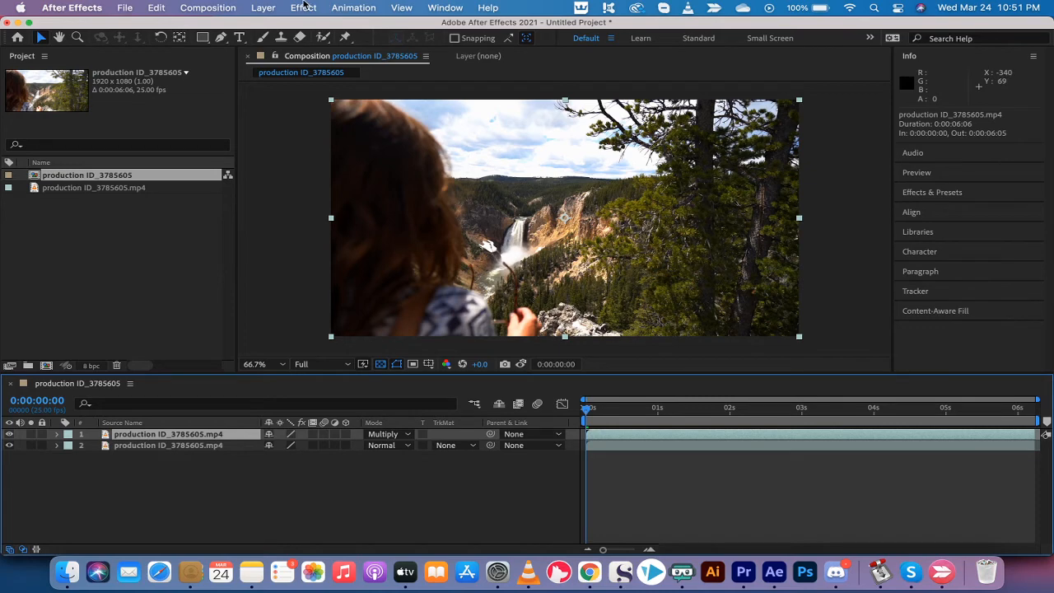
Step: Show the Effect menu's Color Correction effects for the top layer
left_click(303, 6)
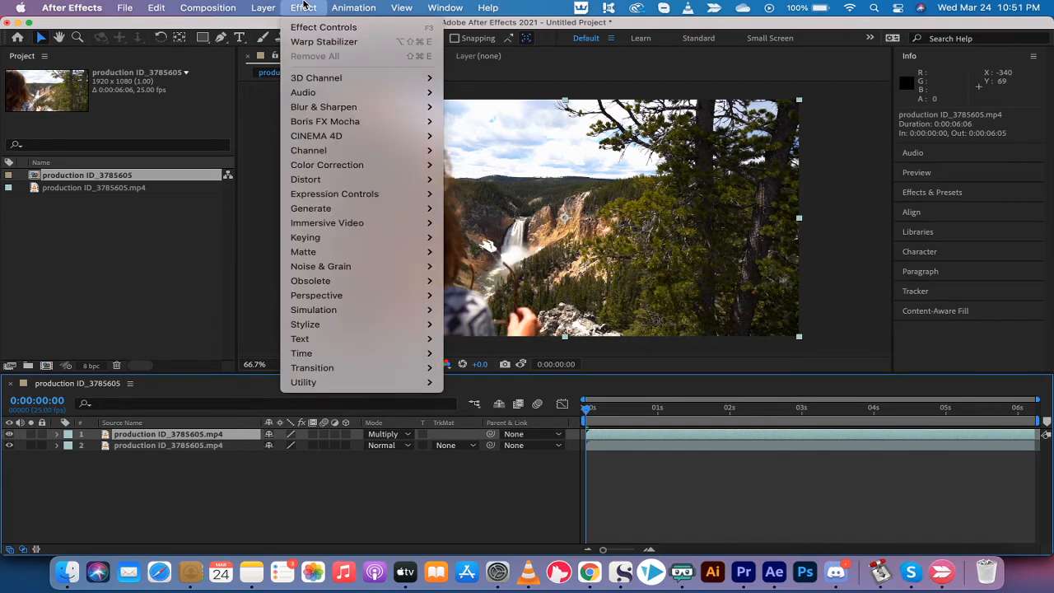
mouse_move(307, 179)
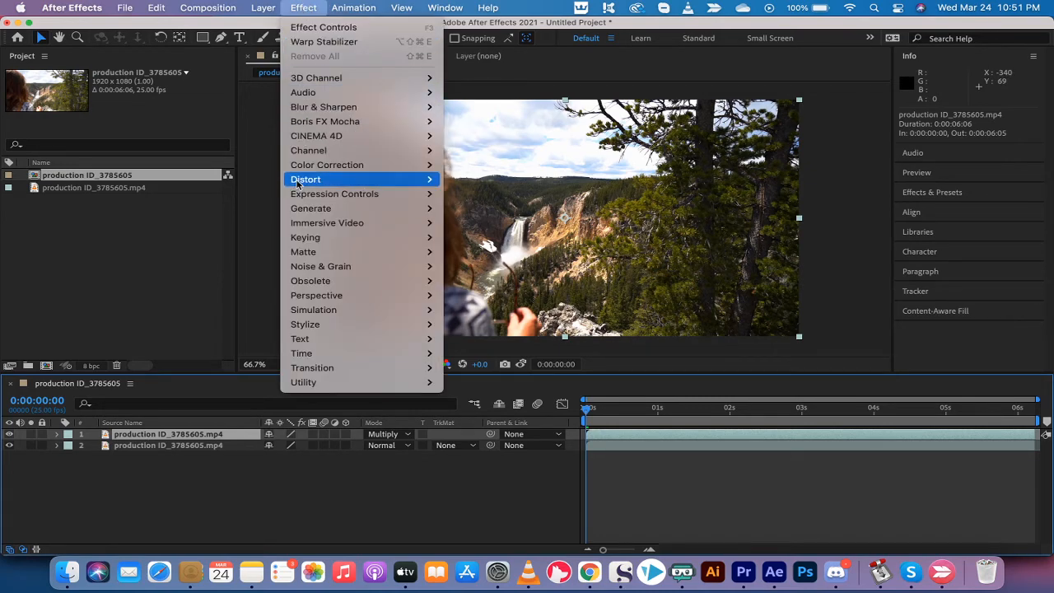
mouse_move(326, 165)
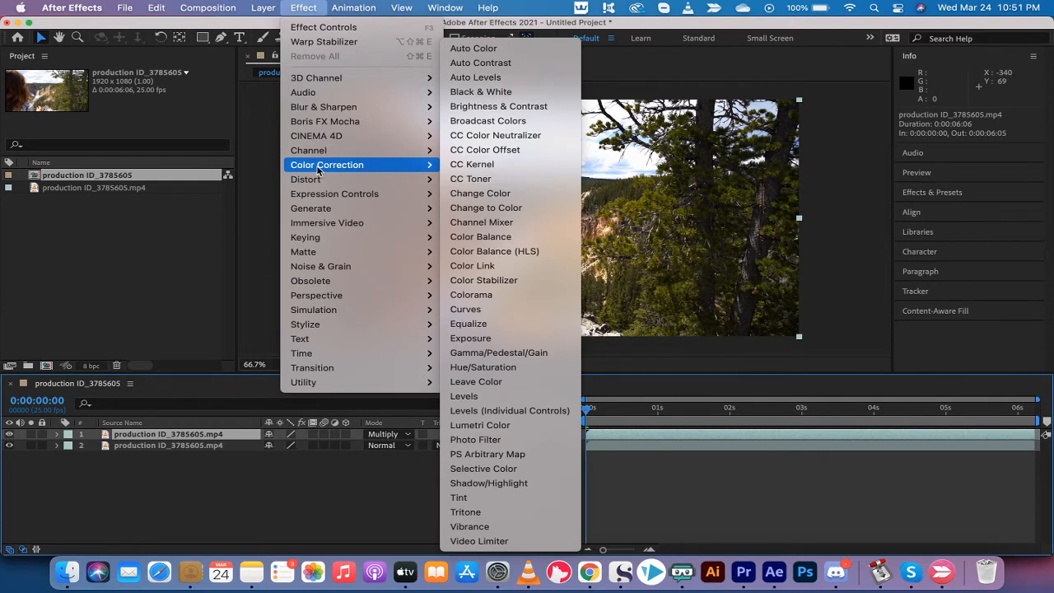
mouse_move(319, 172)
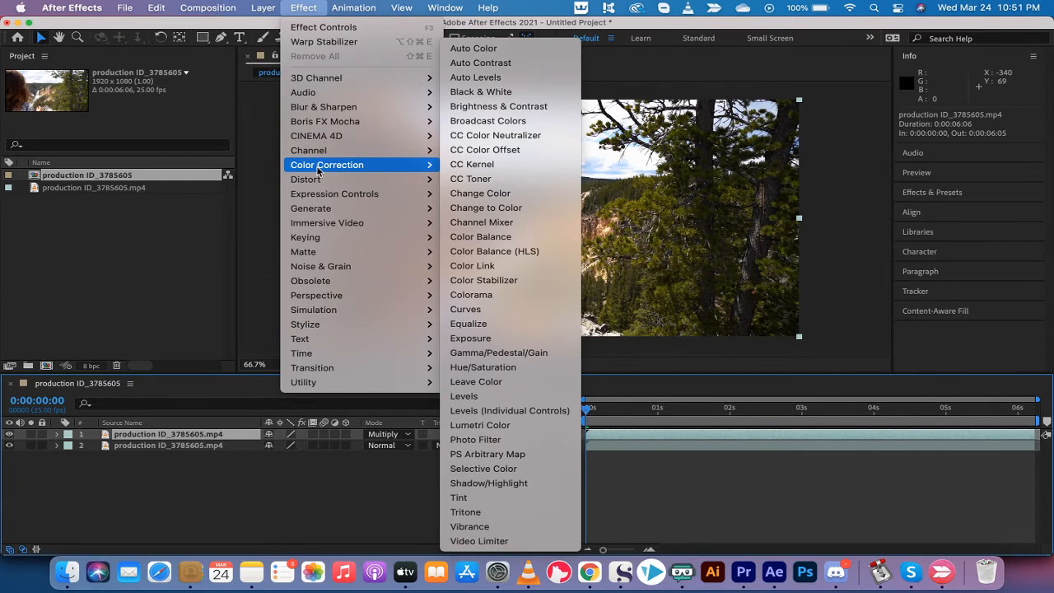
mouse_move(485, 280)
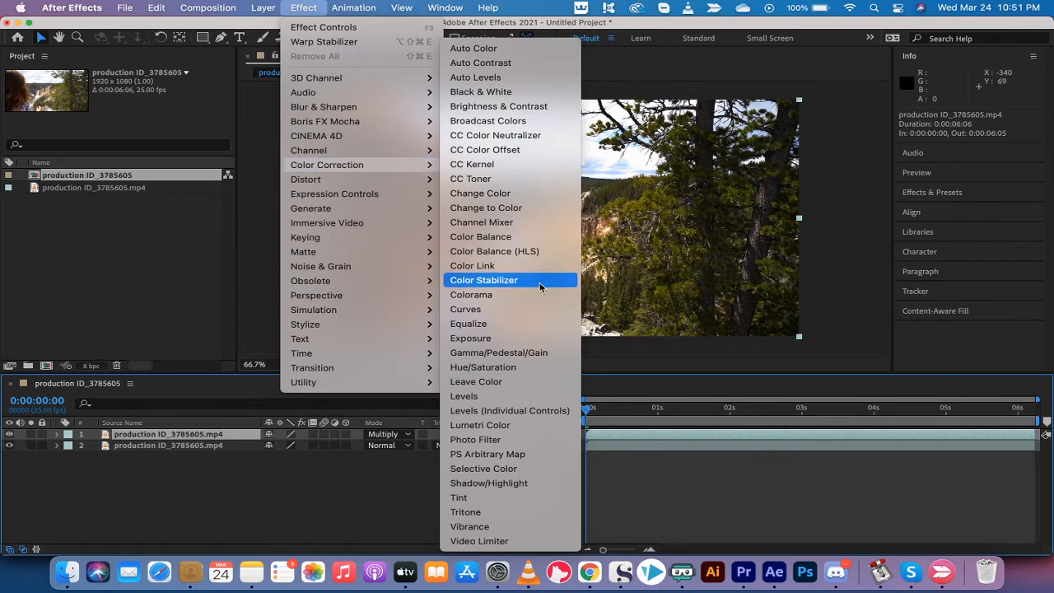
Step: Apply the Exposure effect to the top layer and set Exposure to -1.00
left_click(471, 338)
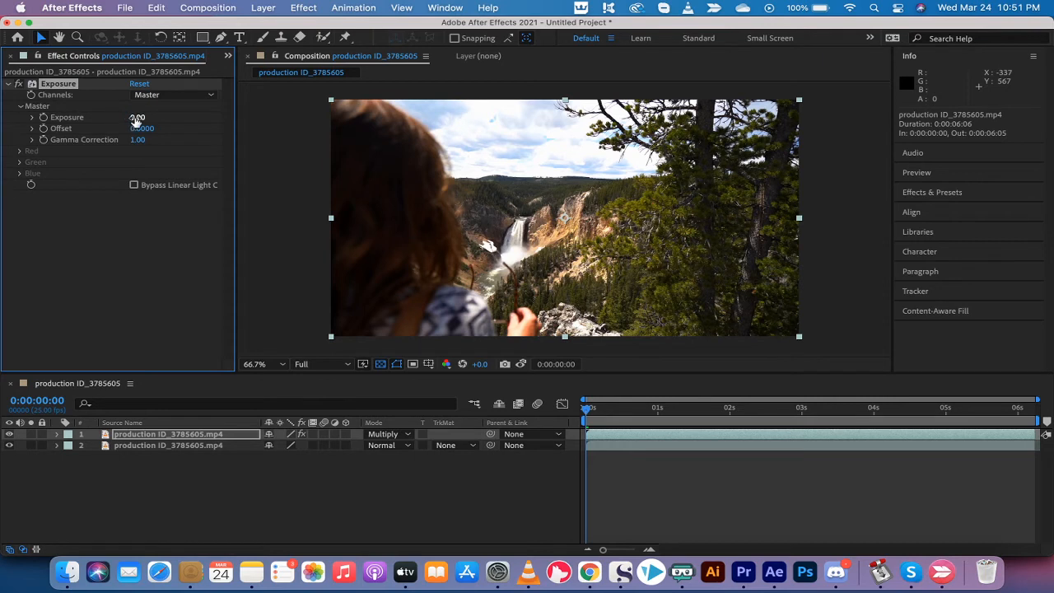
left_click_drag(138, 117, 157, 117)
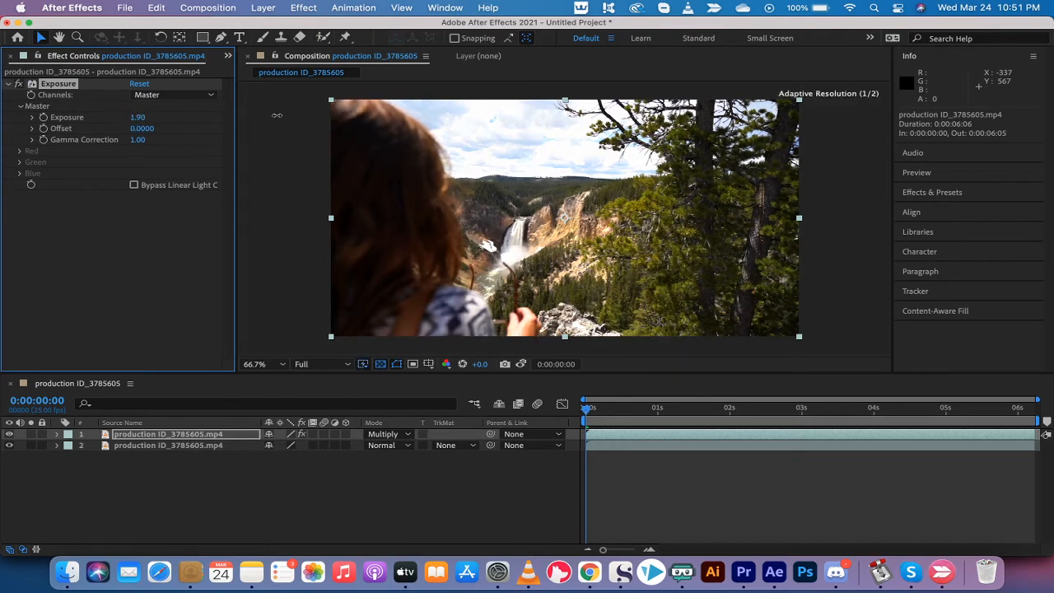
left_click_drag(139, 117, 145, 117)
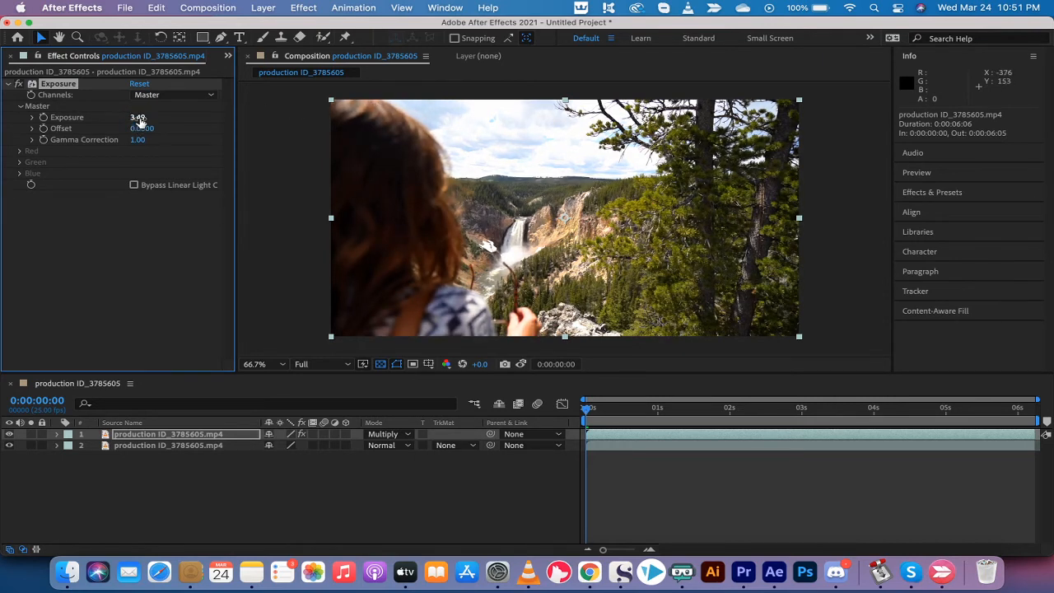
left_click_drag(138, 117, 145, 117)
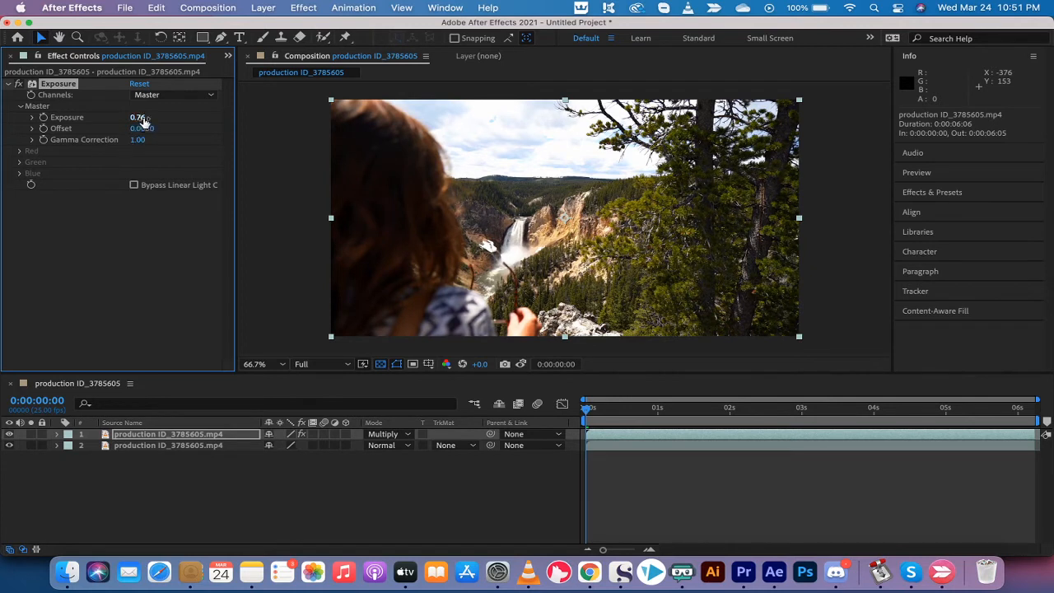
left_click_drag(140, 117, 141, 123)
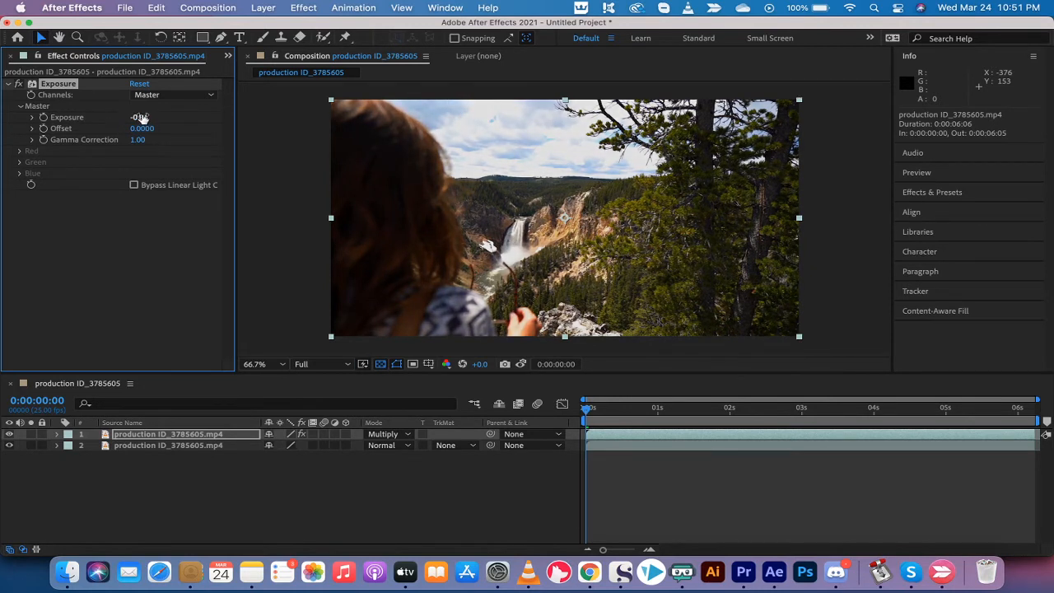
left_click(141, 117)
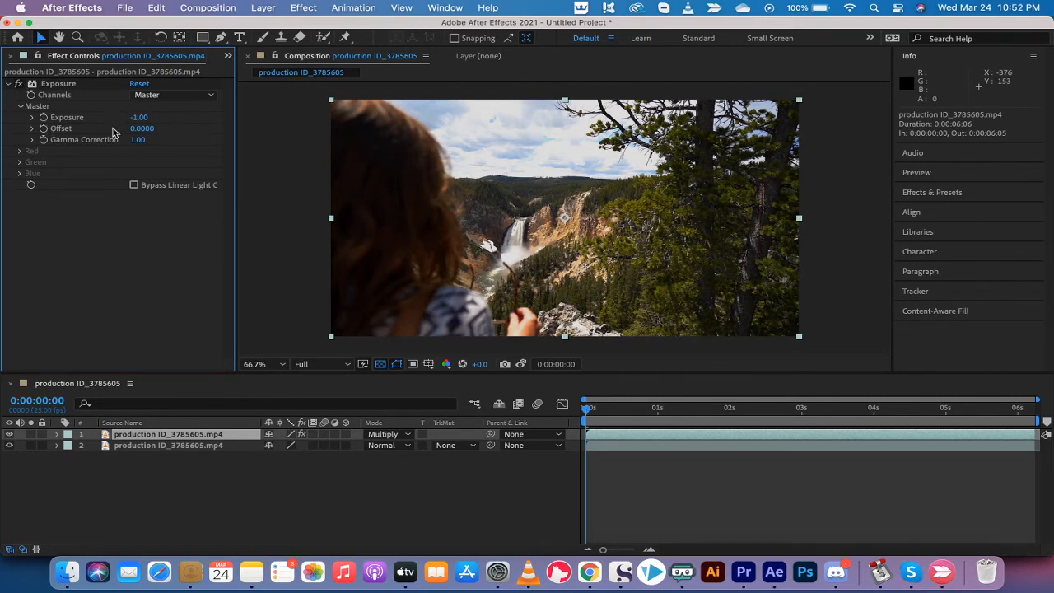
Step: Add Lumetri Color from Effect > Color Correction beneath the Exposure effect
left_click(303, 7)
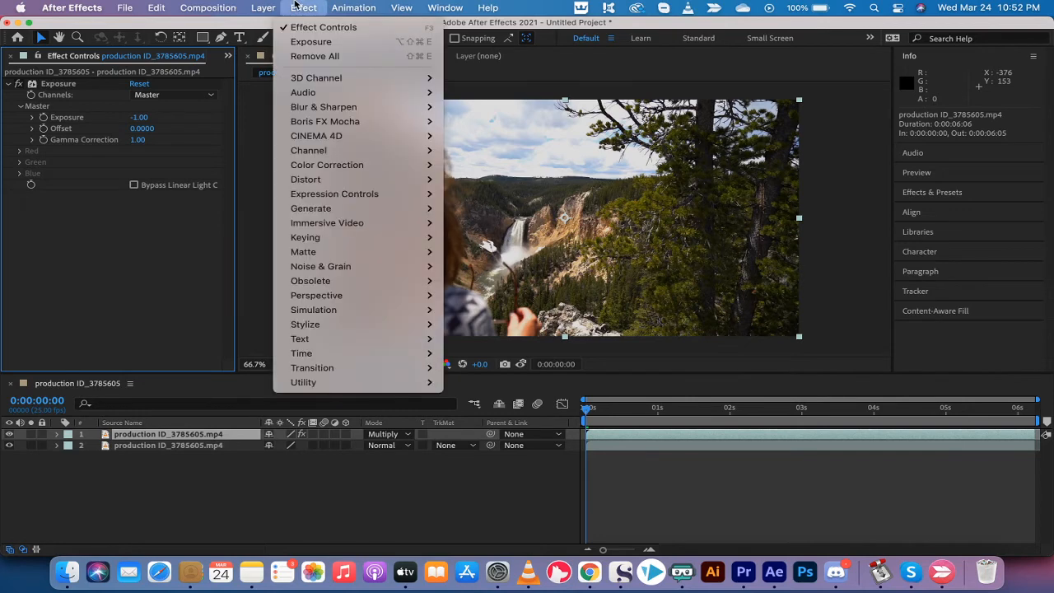
mouse_move(327, 165)
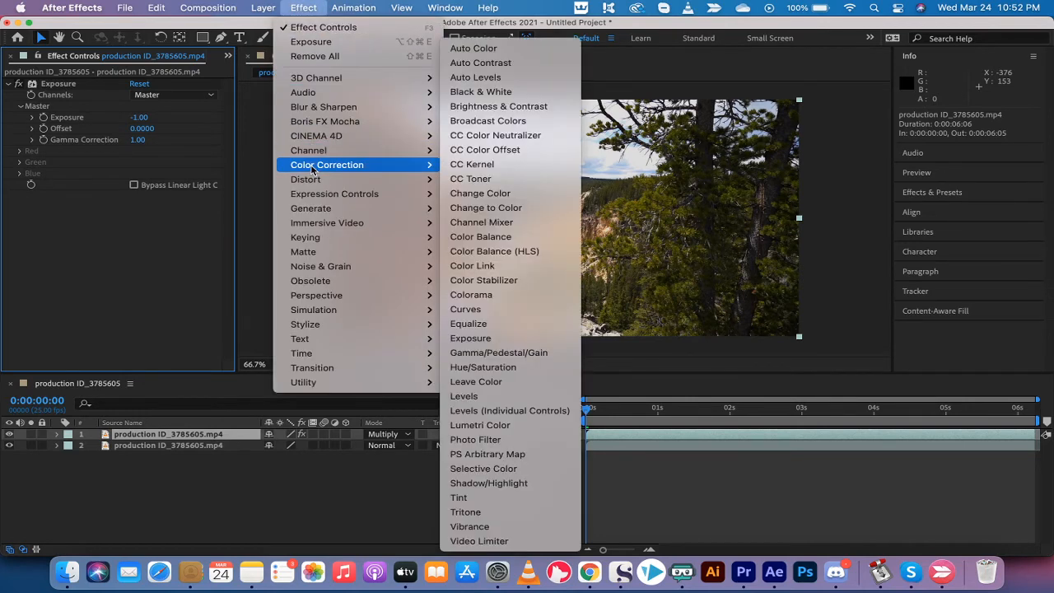
mouse_move(481, 425)
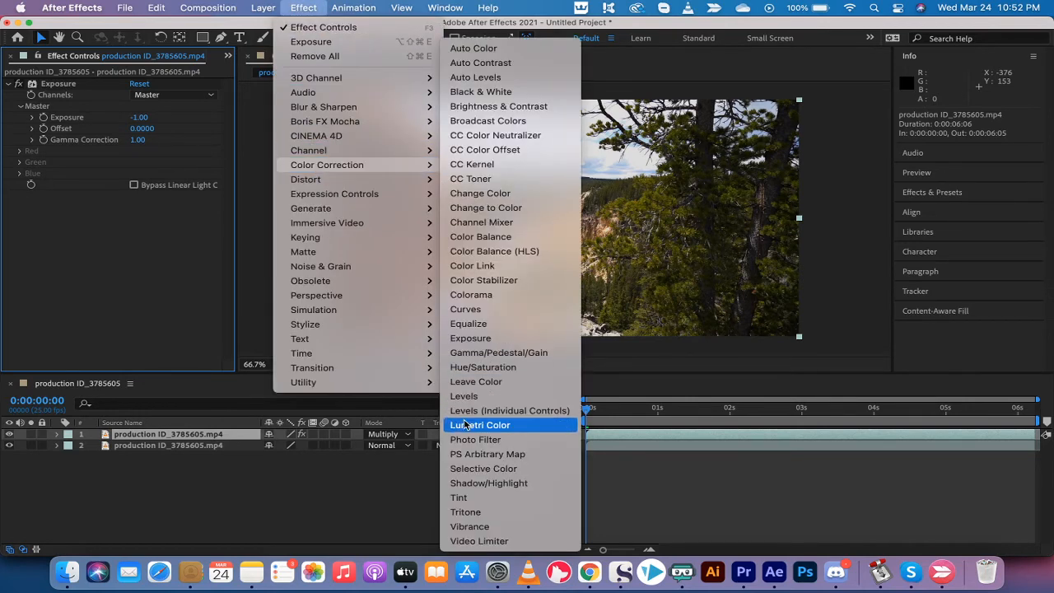
left_click(481, 426)
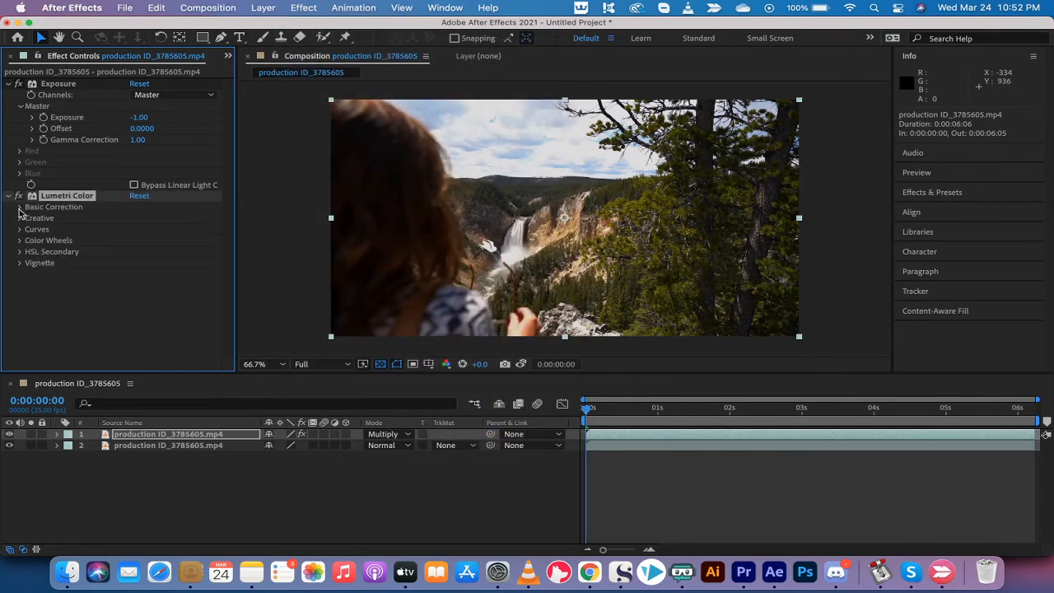
Step: In Basic Correction, raise exposure to about 0.9, boost contrast and shadows, lower highlights and whites
left_click(20, 208)
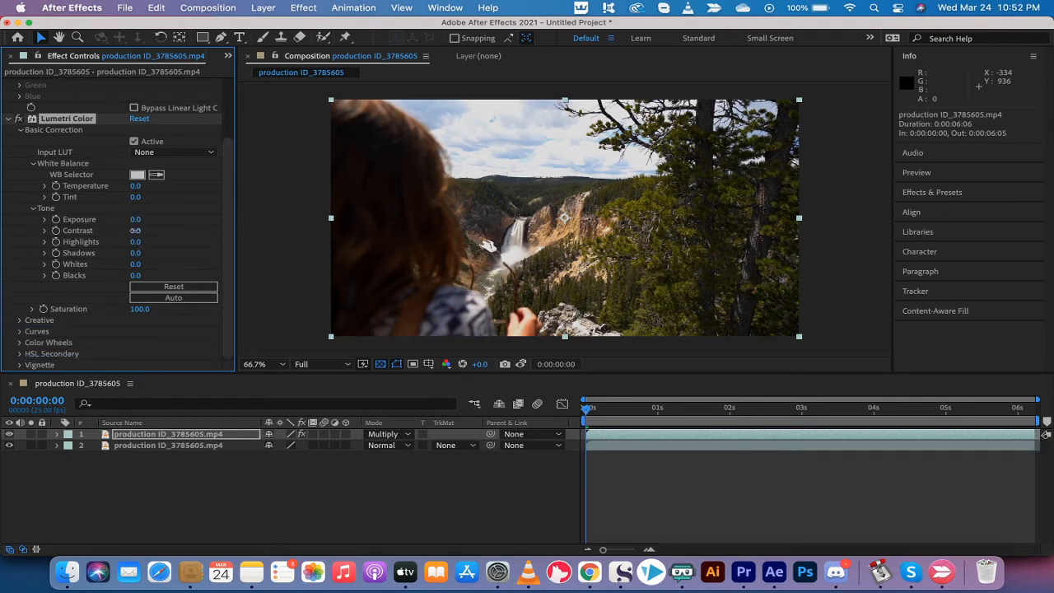
left_click_drag(135, 230, 151, 231)
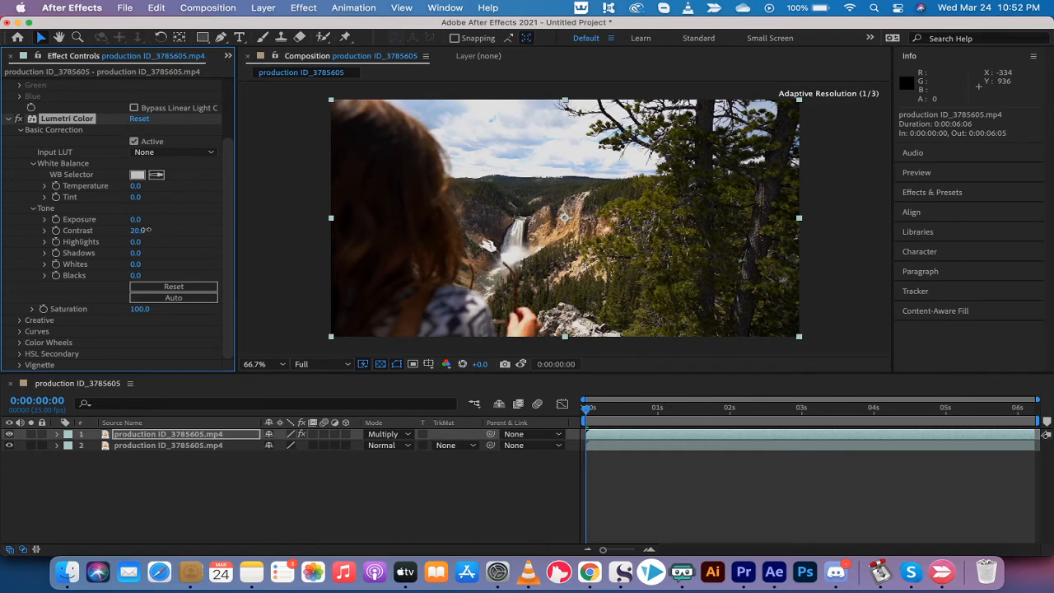
left_click_drag(135, 219, 123, 219)
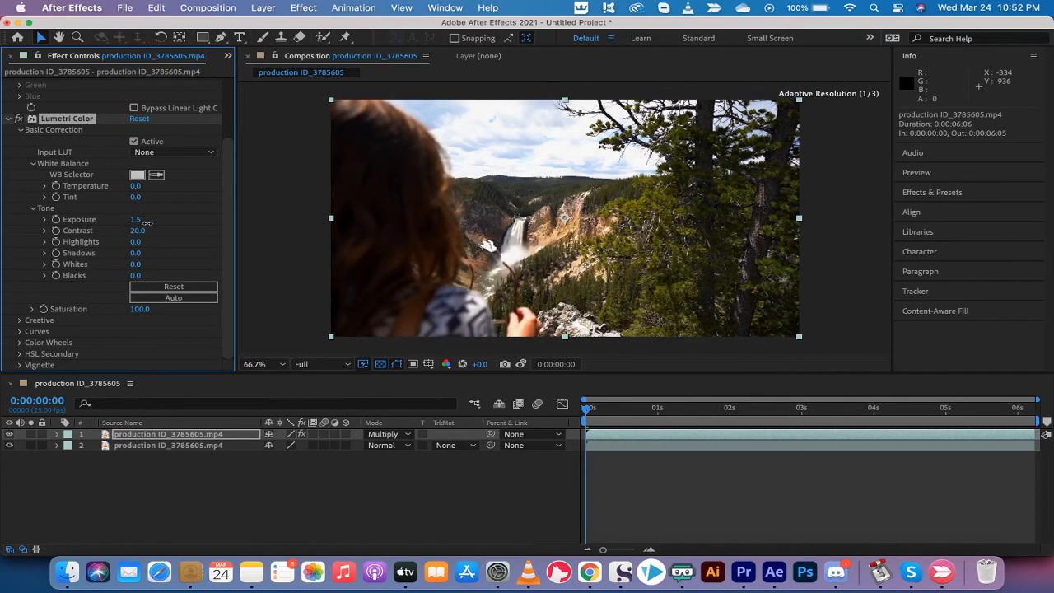
left_click_drag(136, 219, 135, 219)
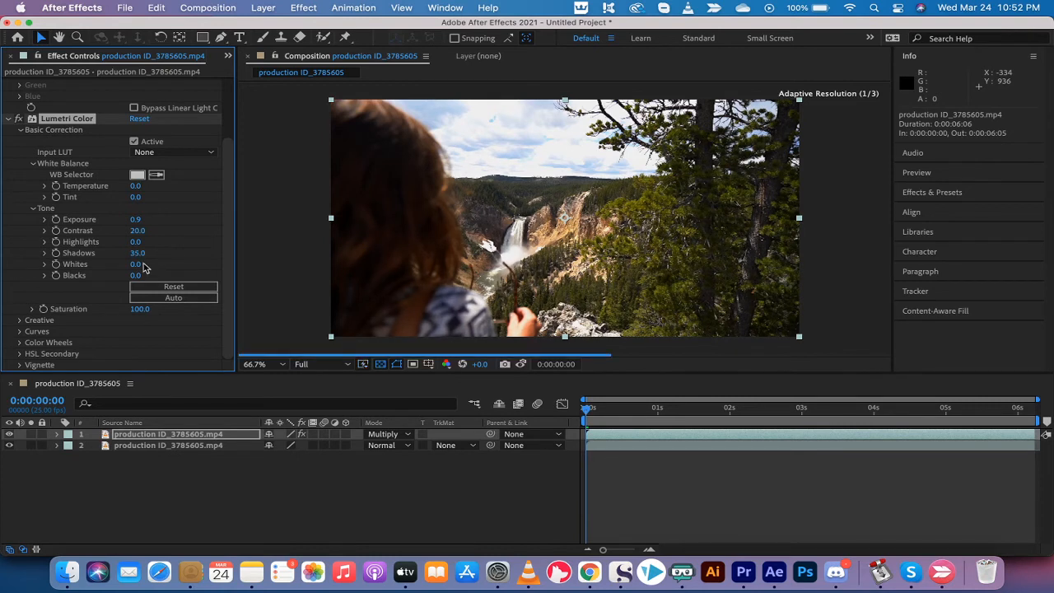
left_click_drag(135, 264, 165, 263)
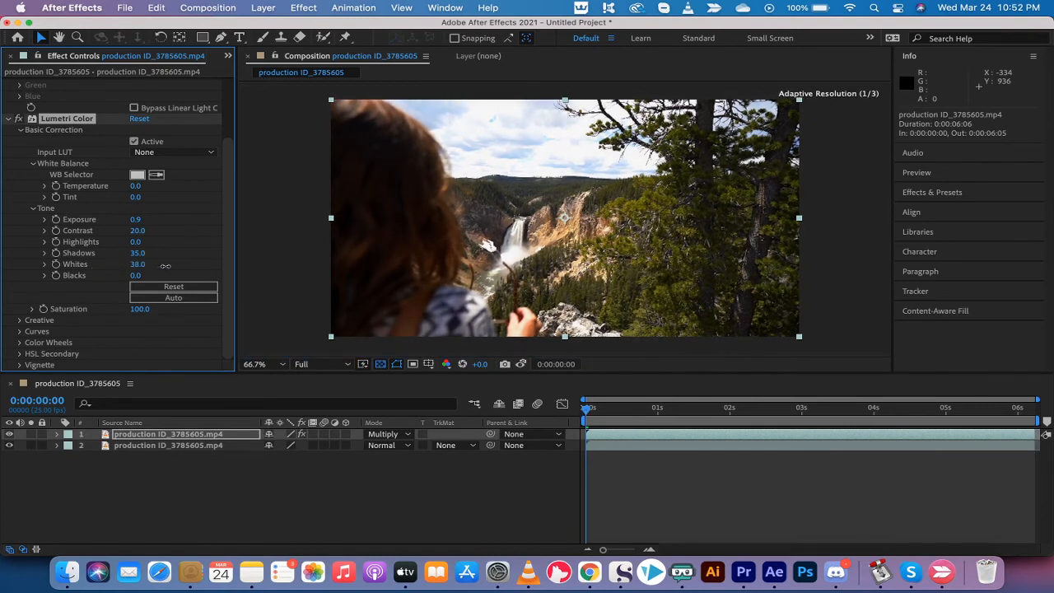
left_click_drag(165, 263, 128, 264)
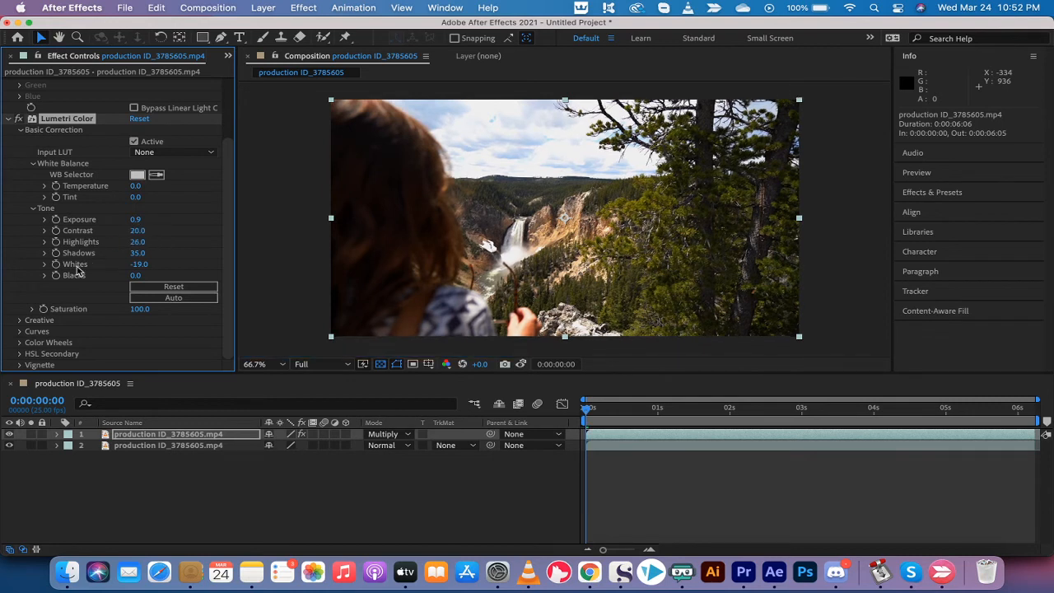
left_click(33, 308)
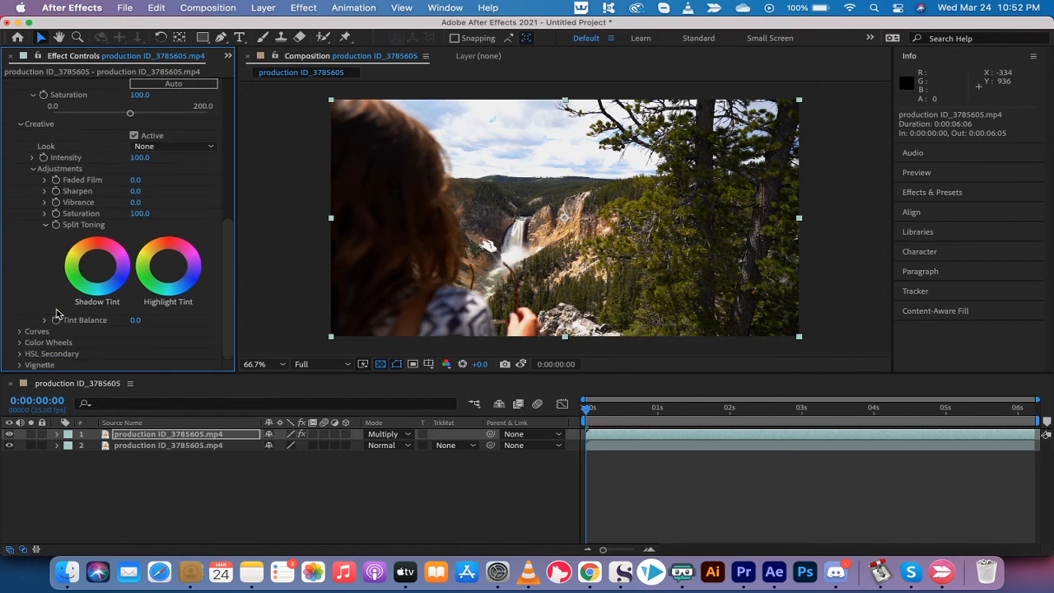
mouse_move(36, 276)
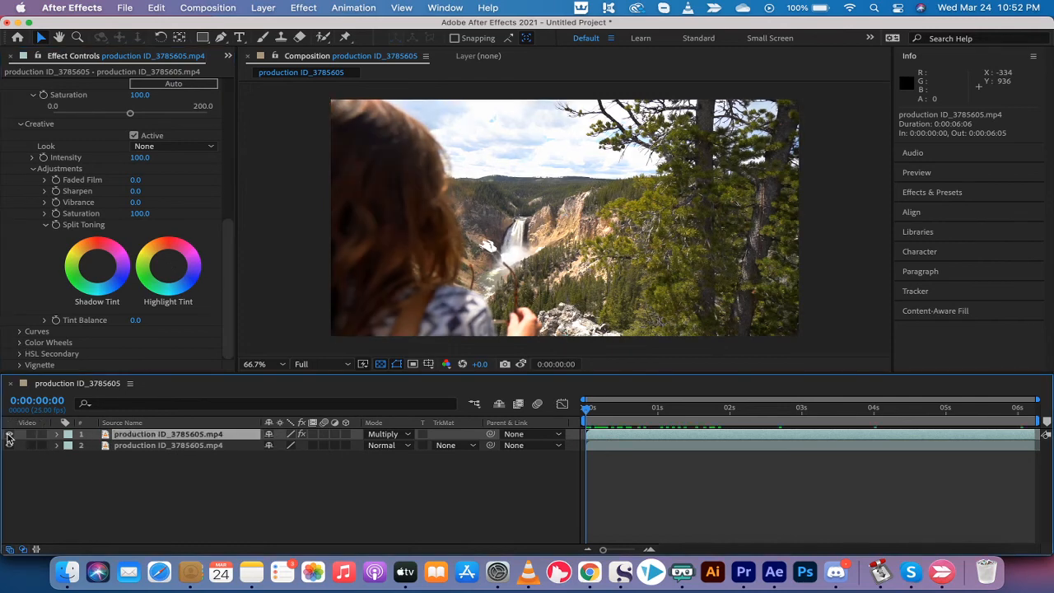
left_click(387, 435)
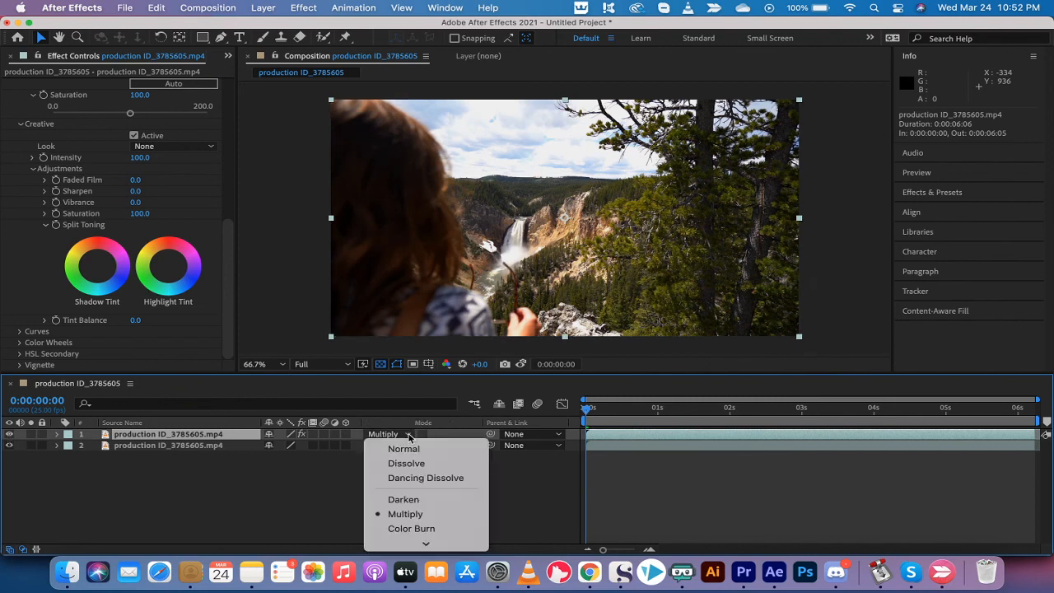
mouse_move(398, 435)
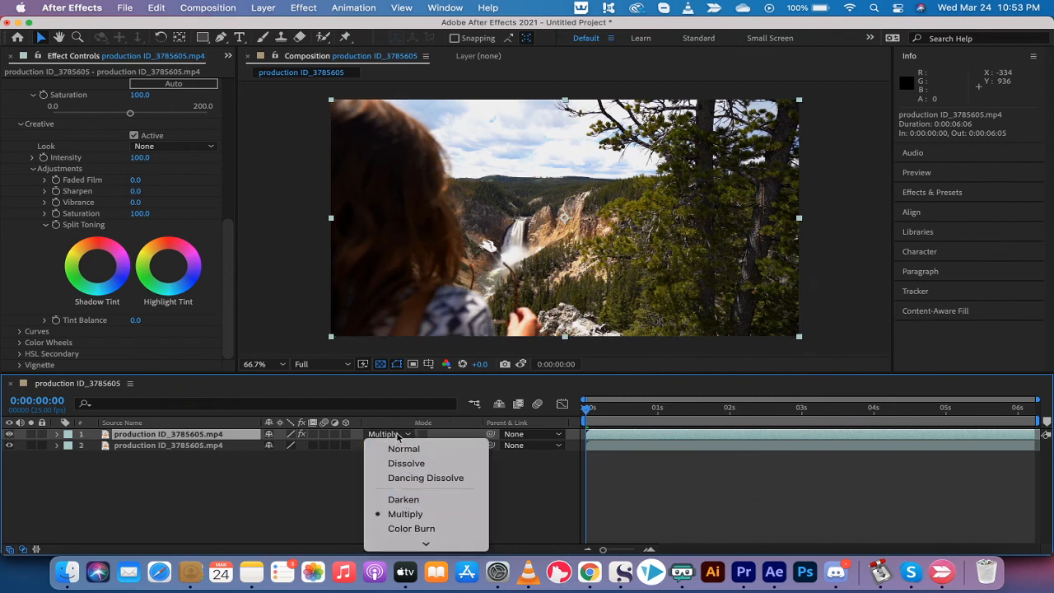
left_click(404, 448)
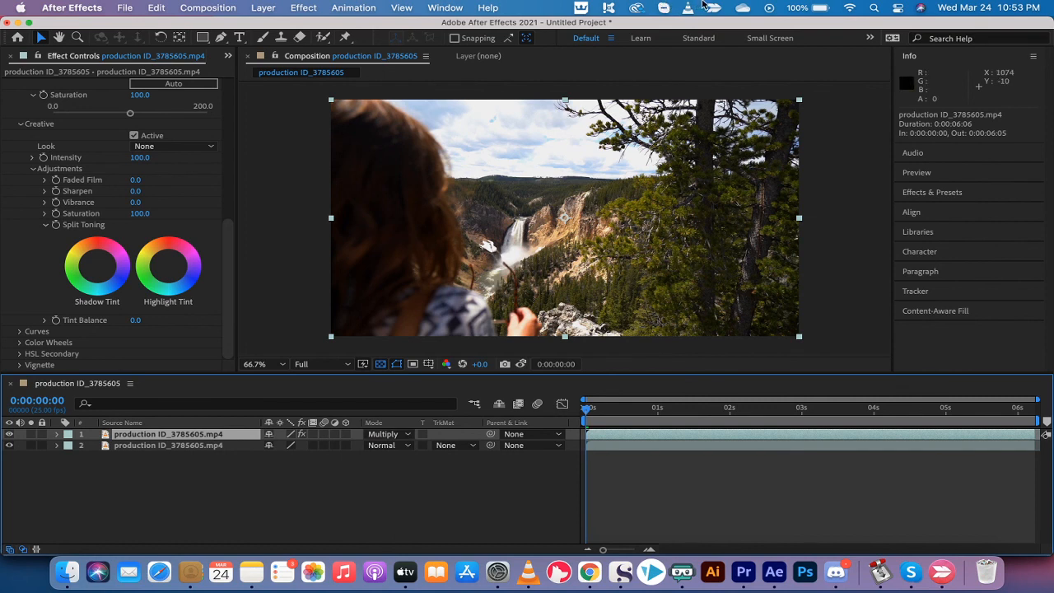
mouse_move(835, 570)
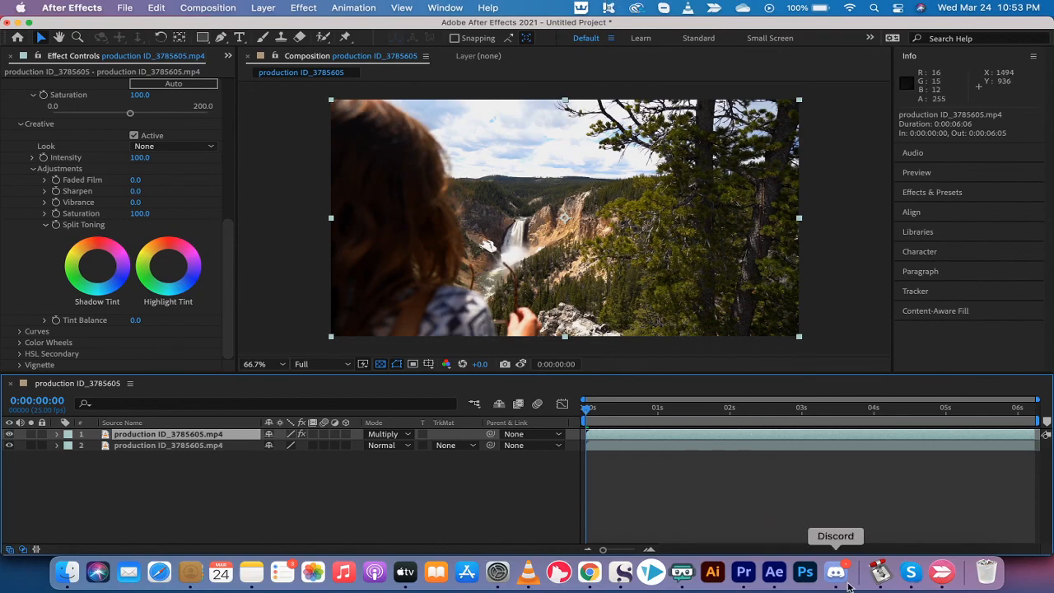